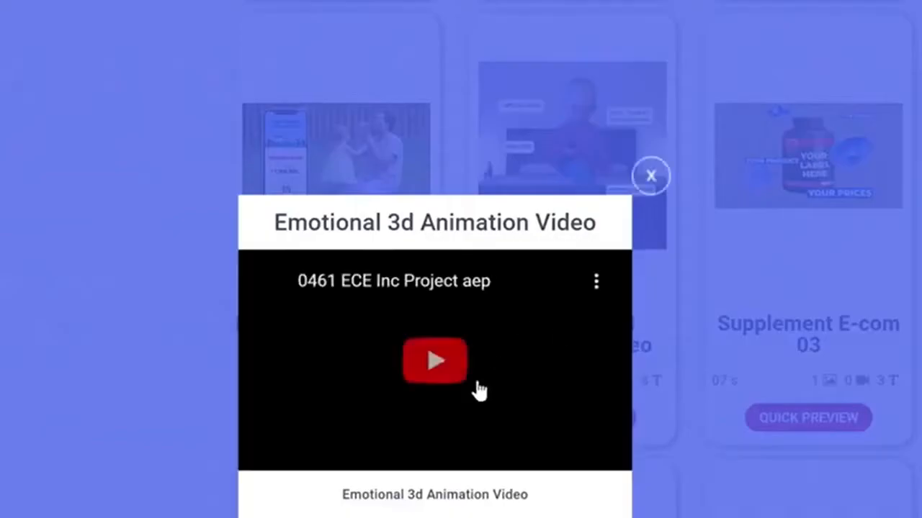
Play and pause the Emotional 3D Animation preview, then continue to its customization page
left_click(434, 360)
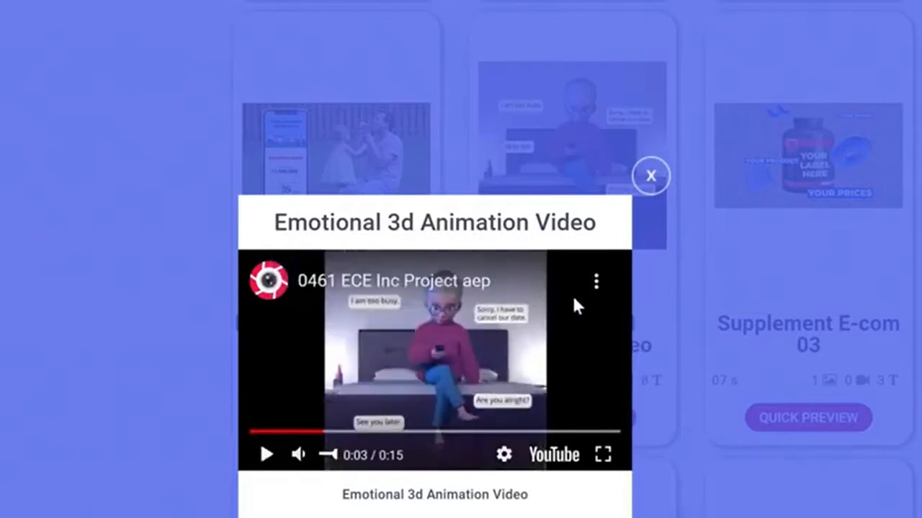
left_click(651, 176)
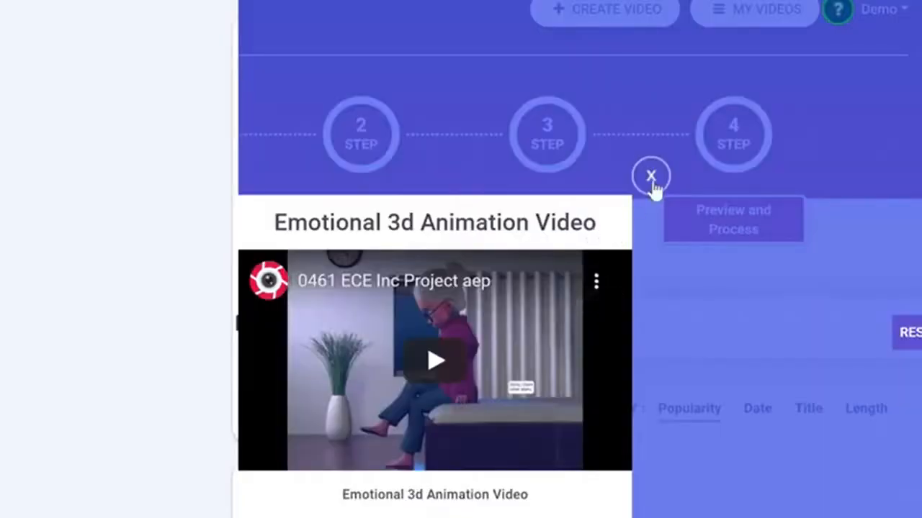
left_click(651, 175)
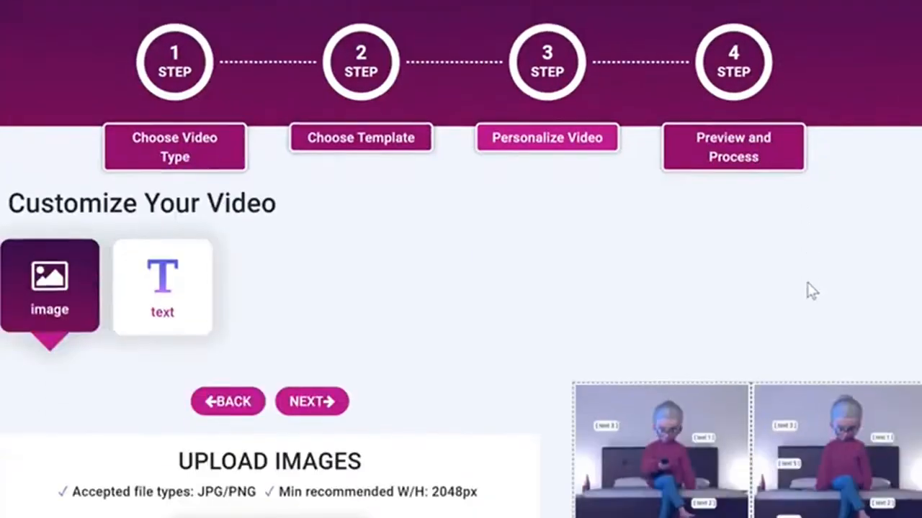
Look through the Upload Images section and move to the template's Text fields
scroll("down", 3)
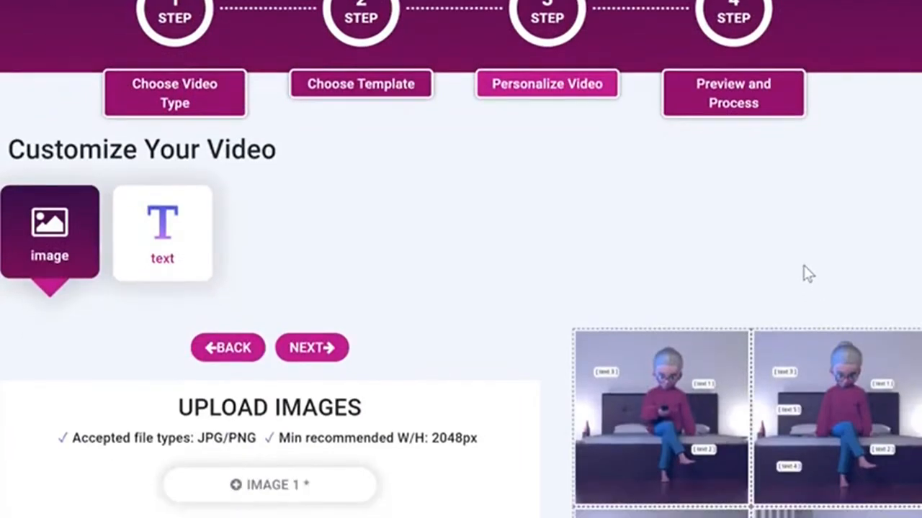
scroll("down", 3)
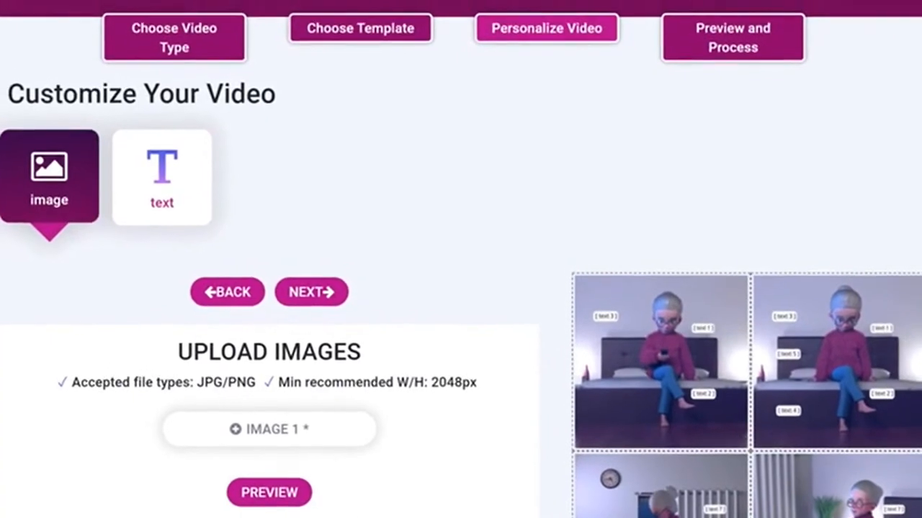
scroll("up", 3)
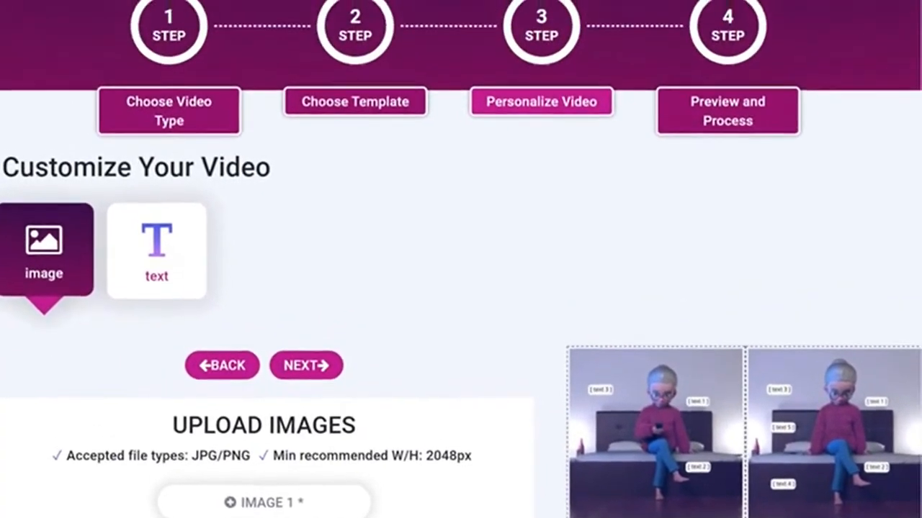
scroll("down", 3)
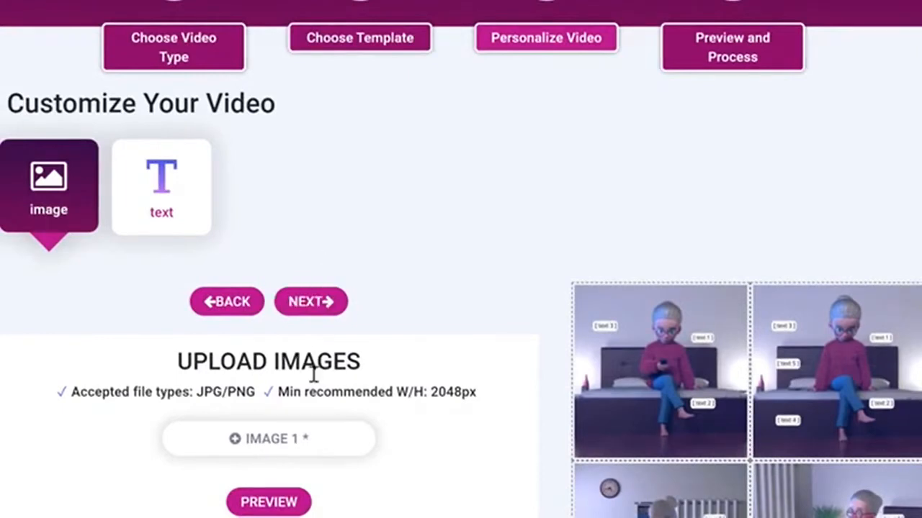
left_click(161, 187)
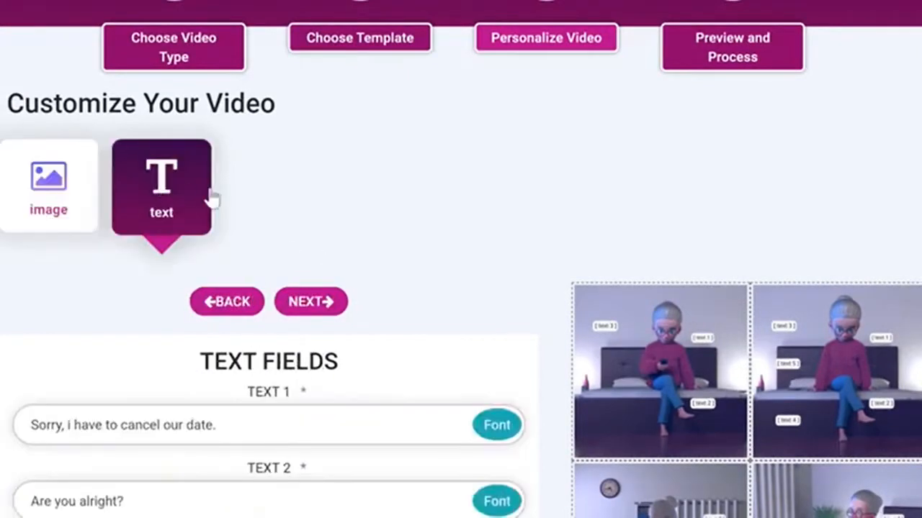
scroll("down", 3)
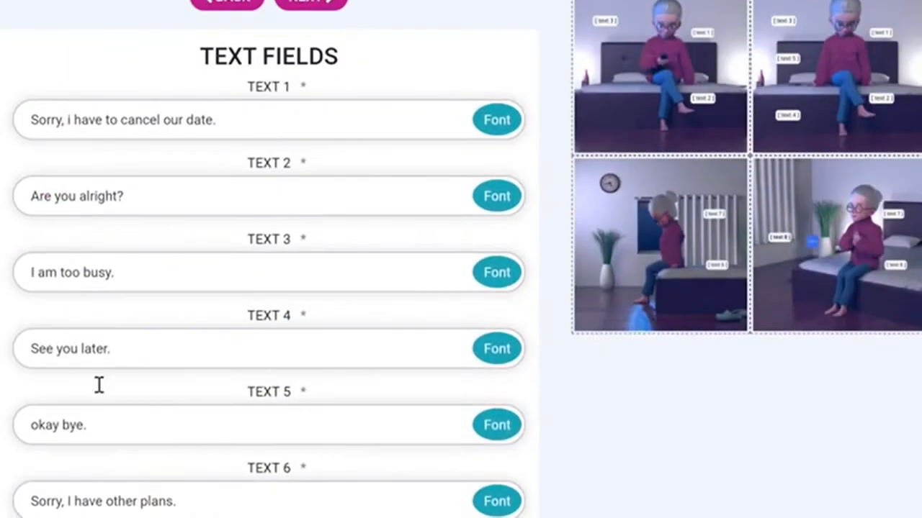
scroll("down", 3)
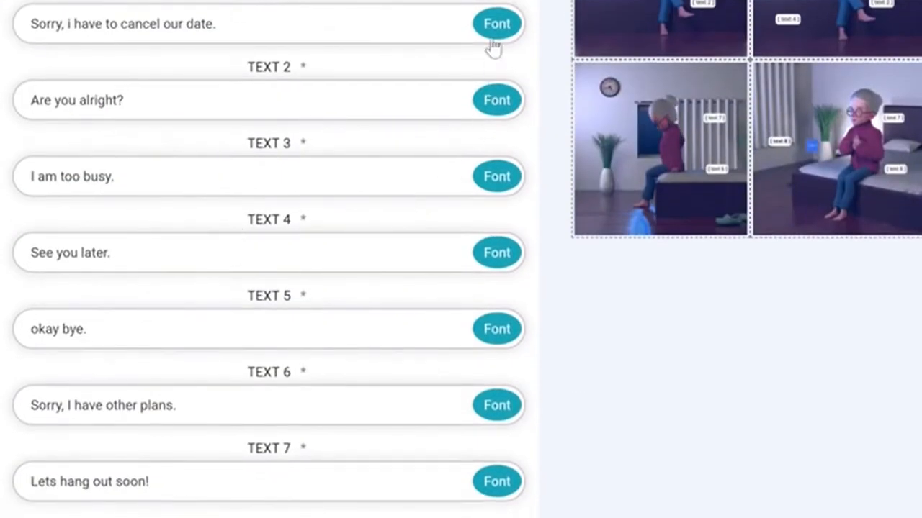
left_click(496, 23)
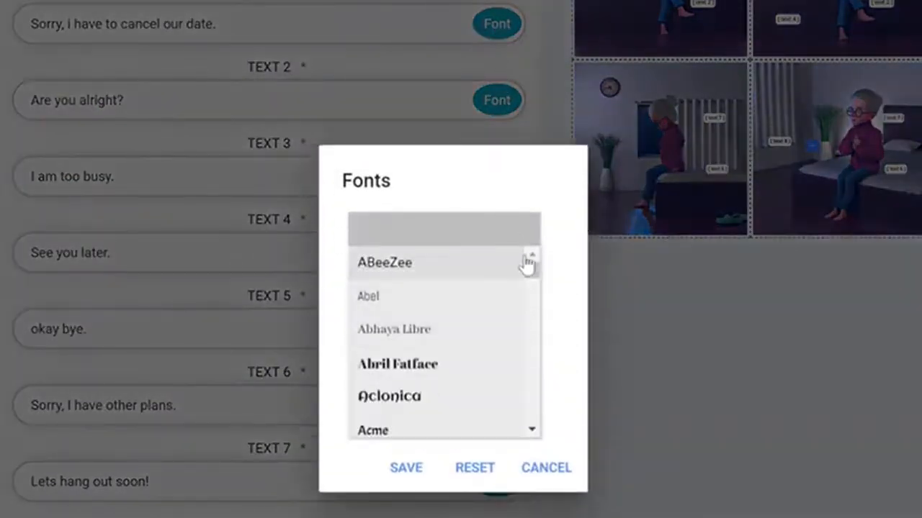
scroll("down", 3)
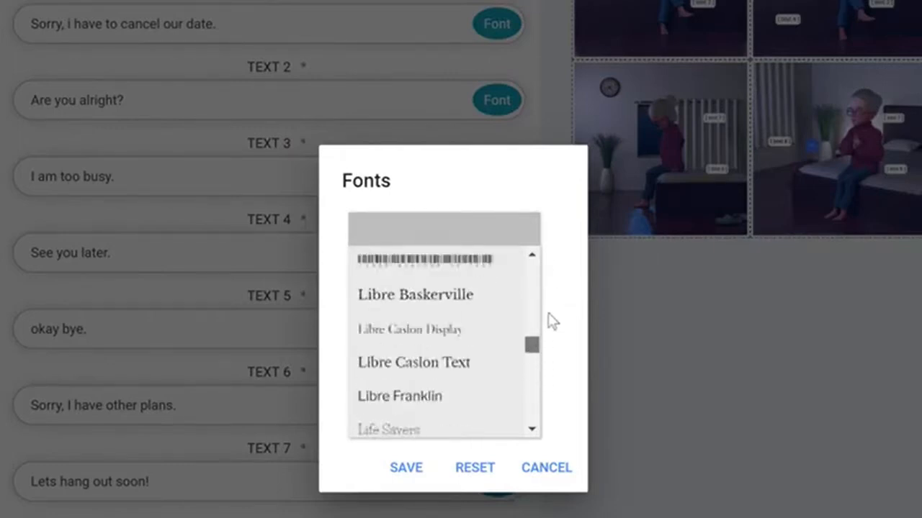
scroll("up", 3)
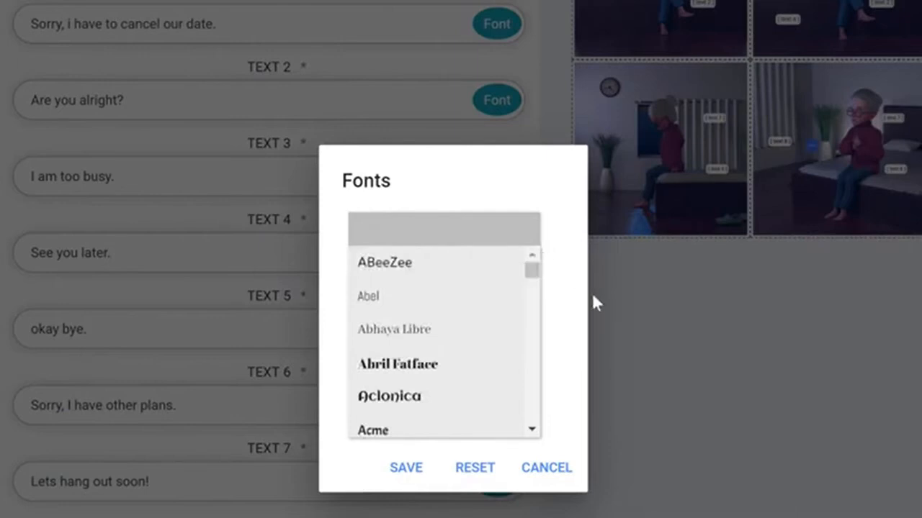
mouse_move(591, 298)
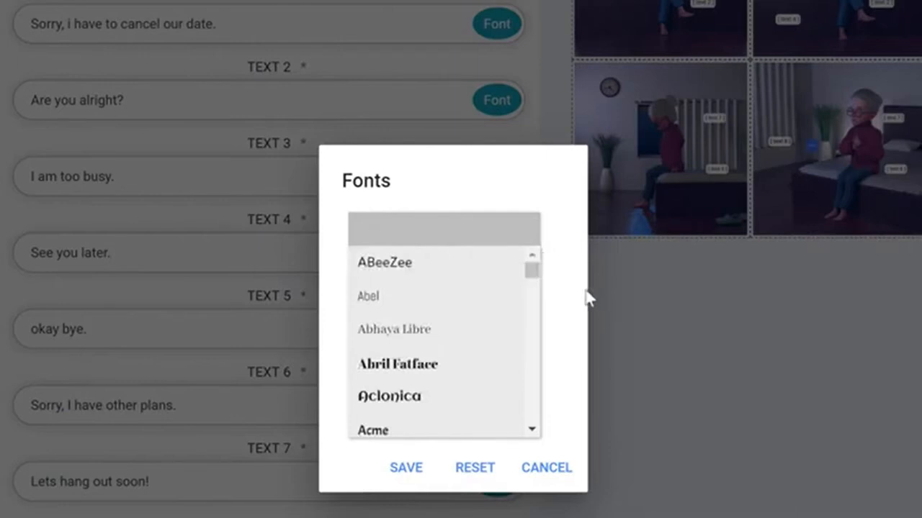
mouse_move(549, 353)
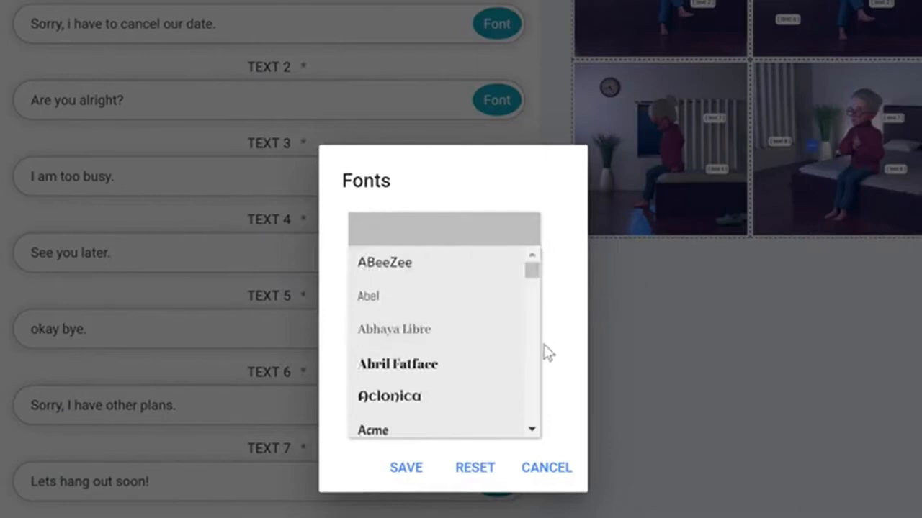
mouse_move(540, 351)
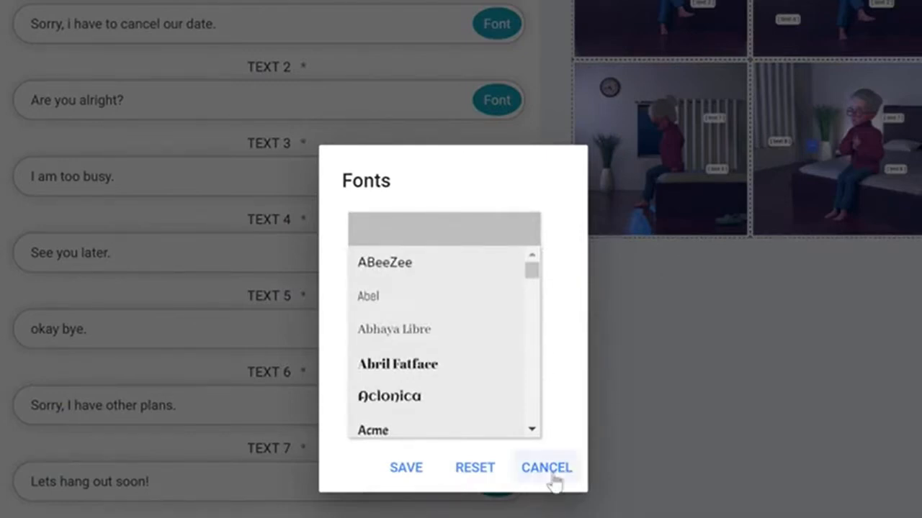
left_click(545, 467)
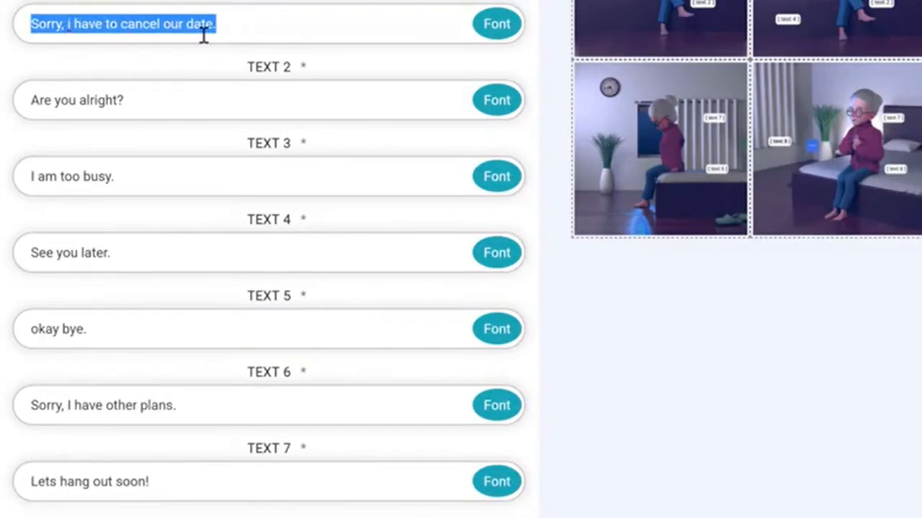
Replace the first text line with "Welcome to our website..." and choose a new font for it
key("Delete")
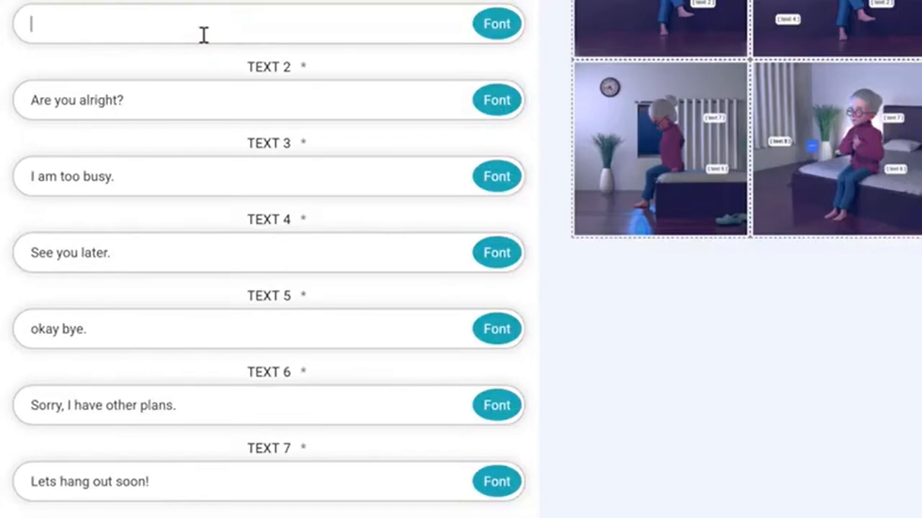
type("Welcome to our")
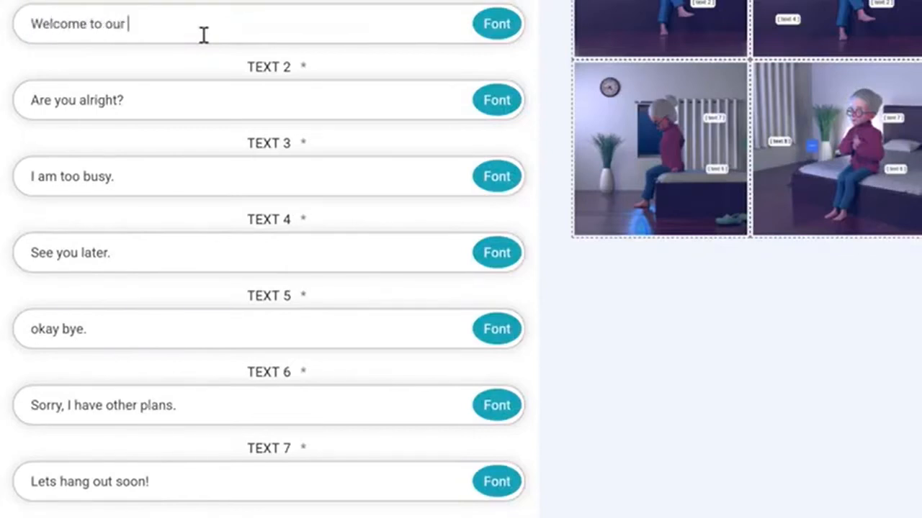
type("website...")
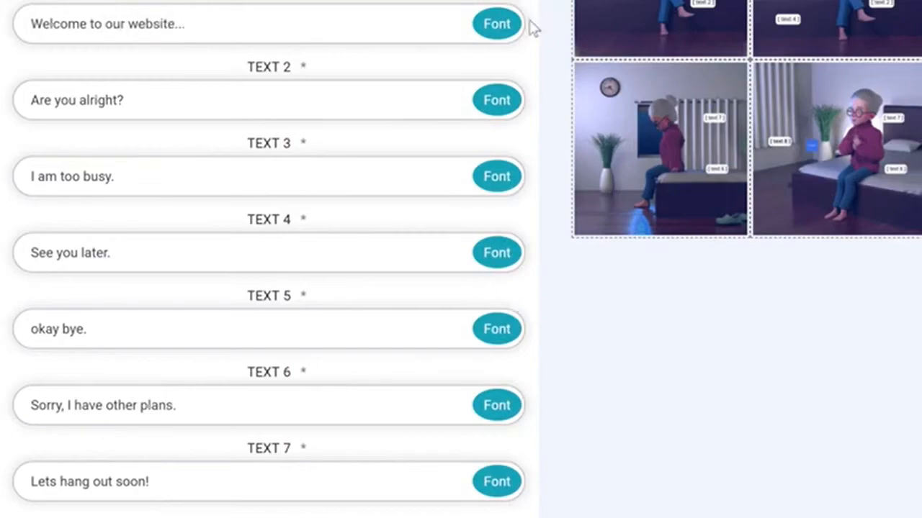
left_click(496, 23)
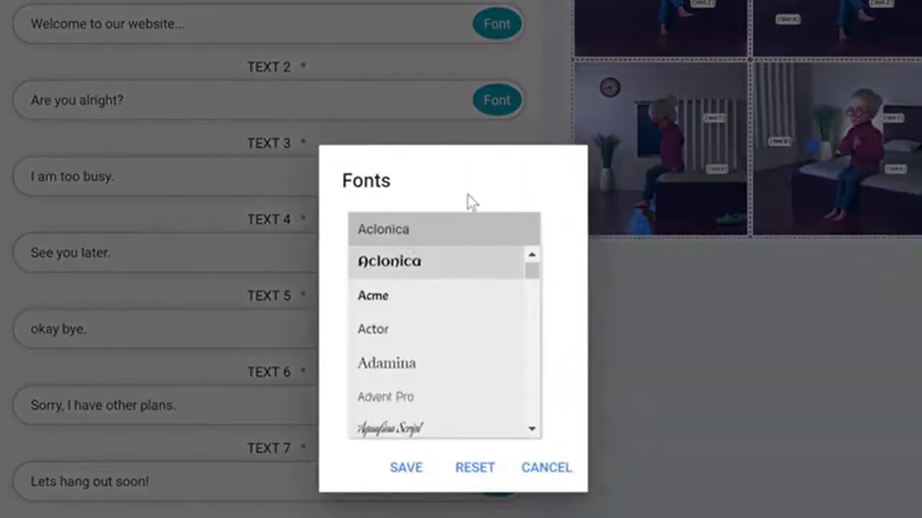
left_click(546, 467)
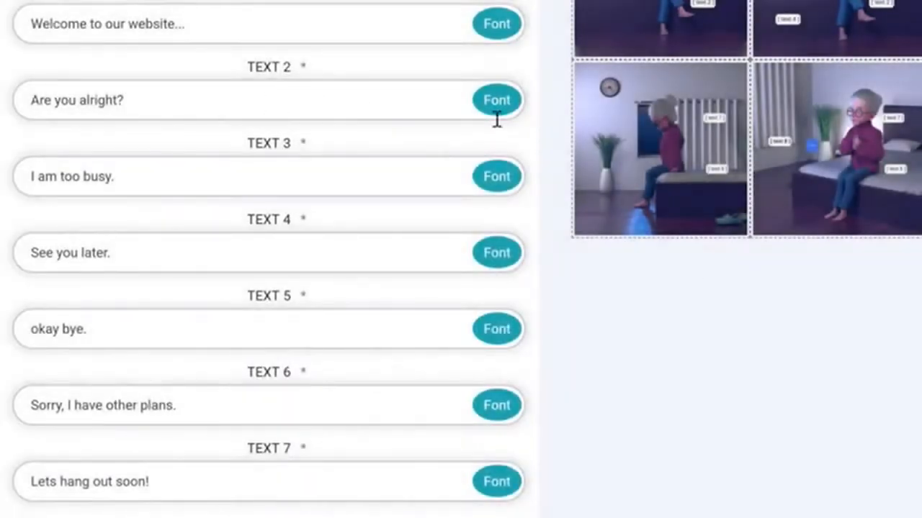
Return to the logo image upload section of the customization page
scroll("up", 3)
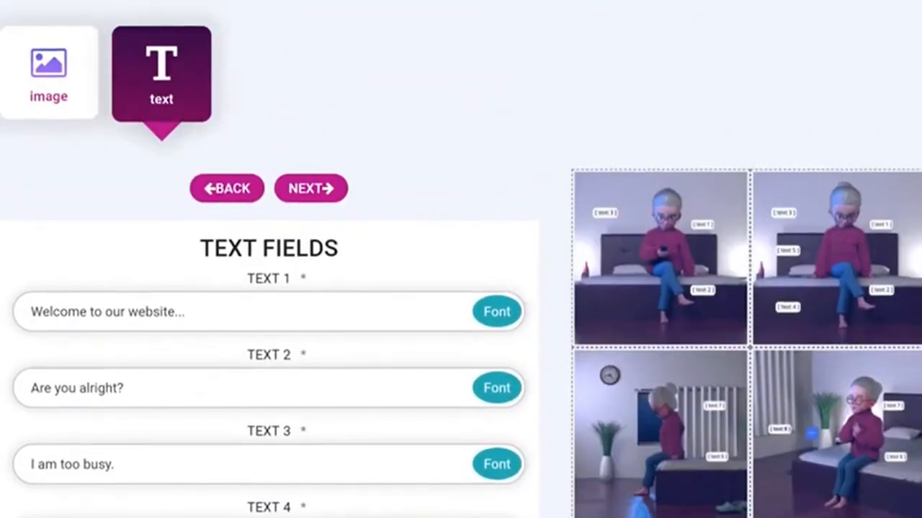
left_click(49, 72)
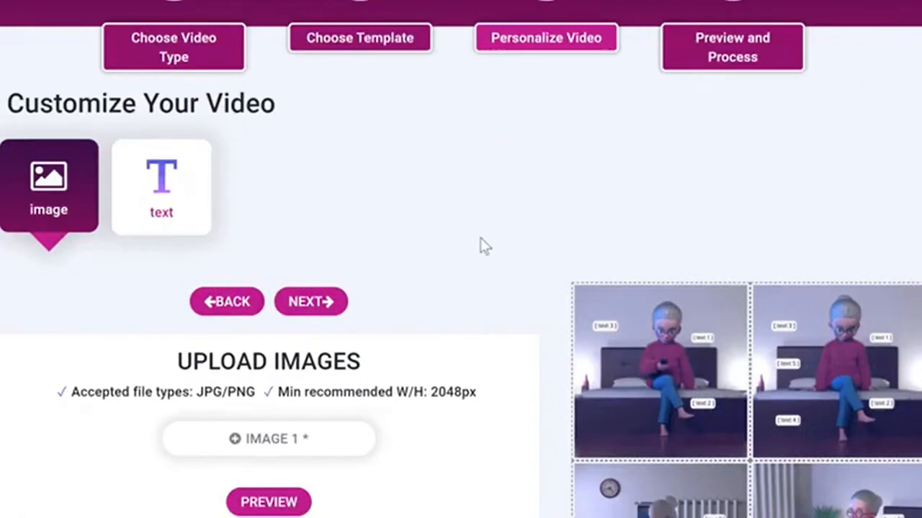
mouse_move(291, 452)
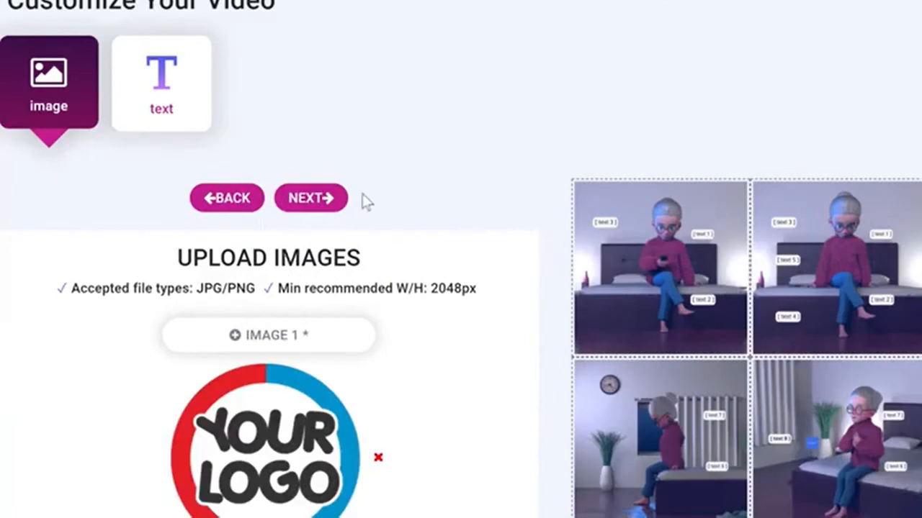
Advance the logo-customized animation to the Preview and Process step
left_click(311, 199)
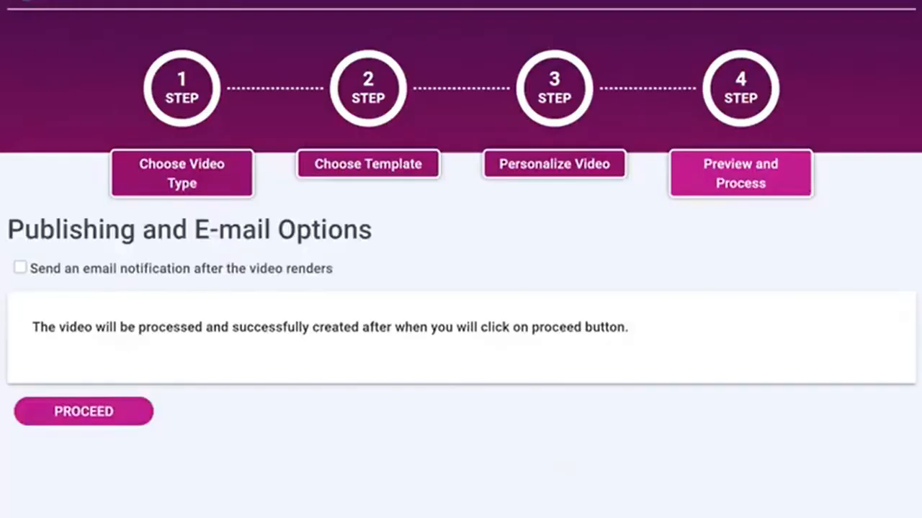
mouse_move(480, 242)
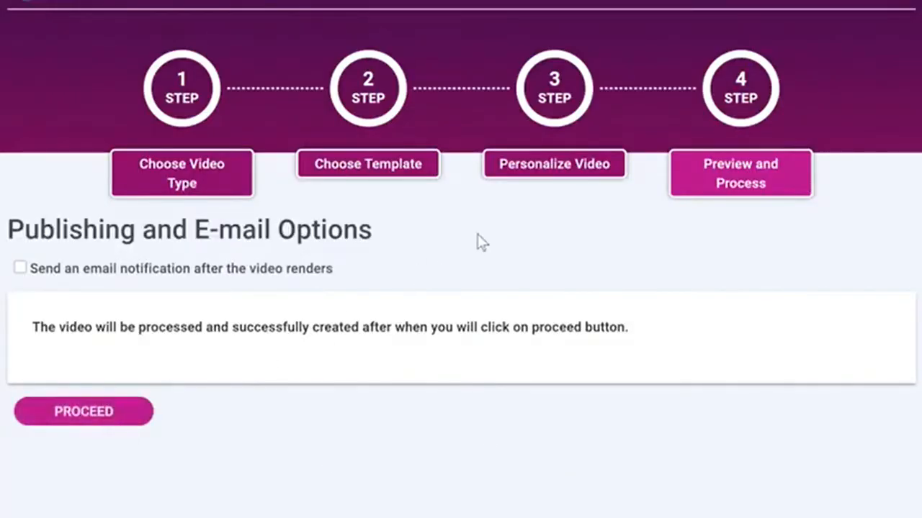
mouse_move(595, 178)
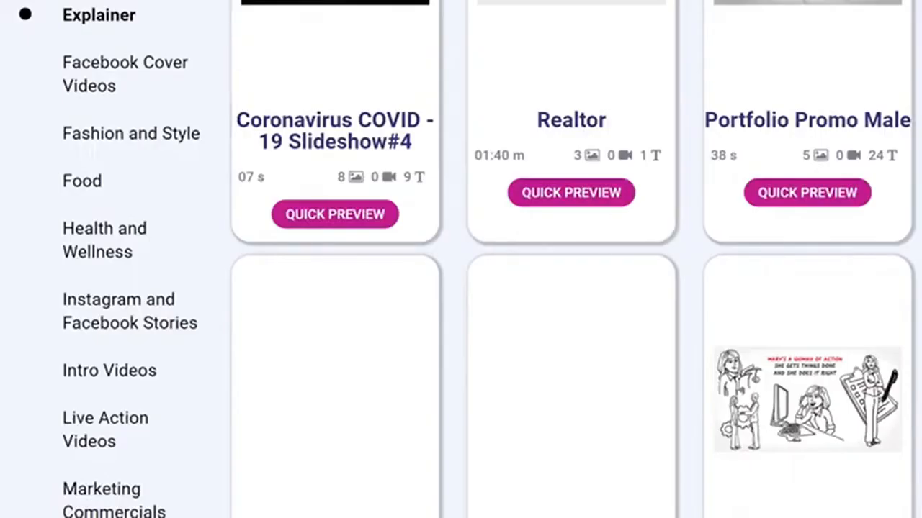
Scroll the Explainer catalog down to the whiteboard templates
scroll("down", 3)
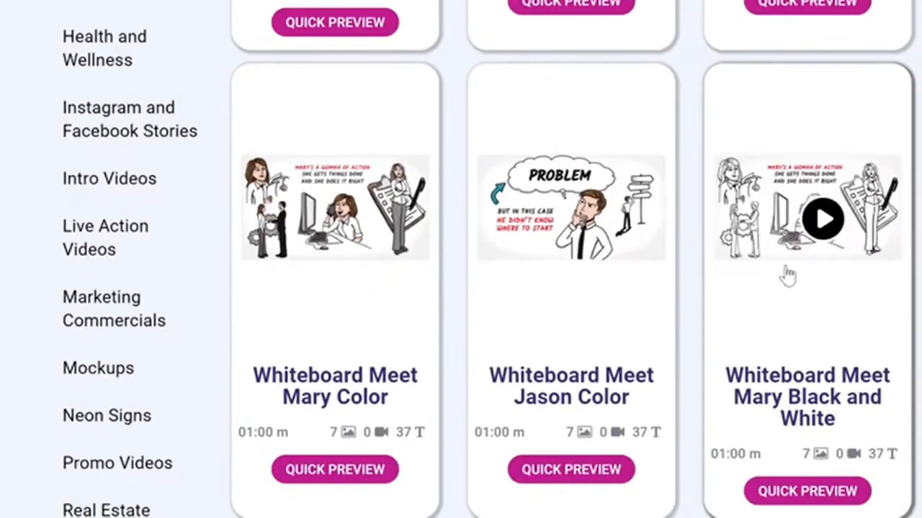
scroll("down", 3)
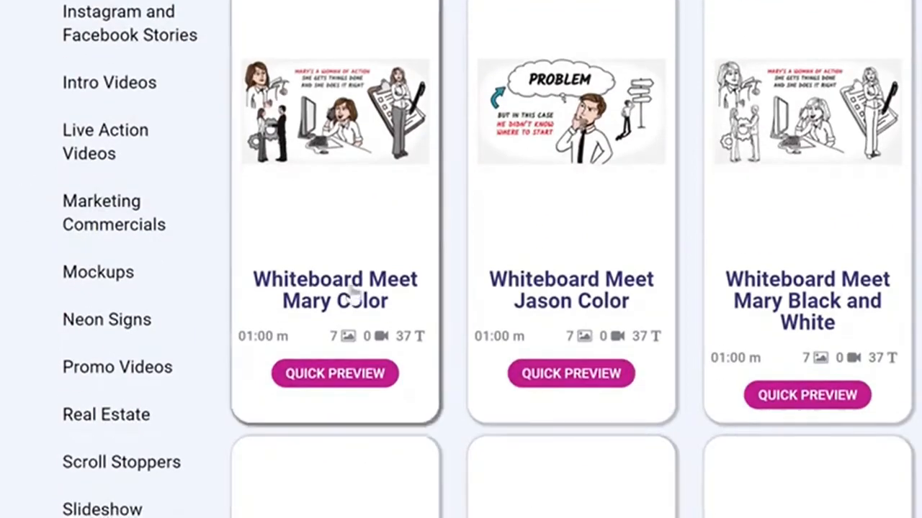
mouse_move(447, 406)
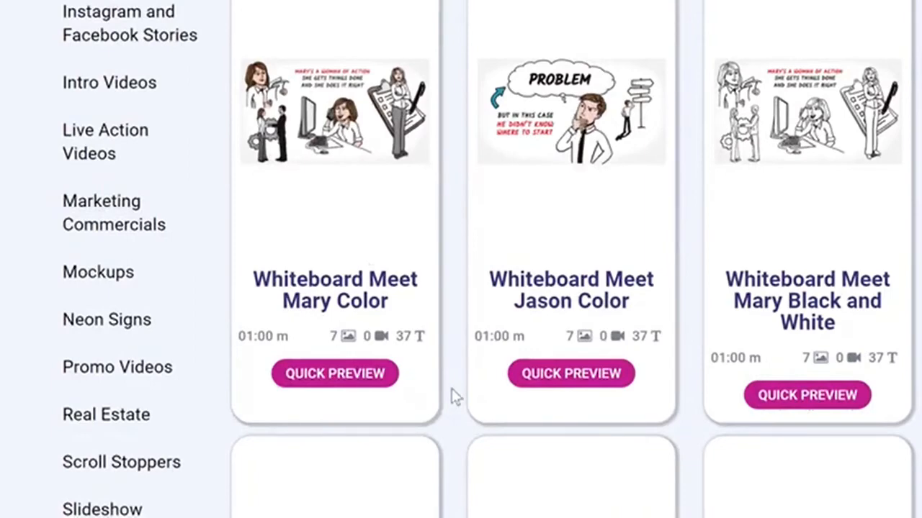
mouse_move(459, 386)
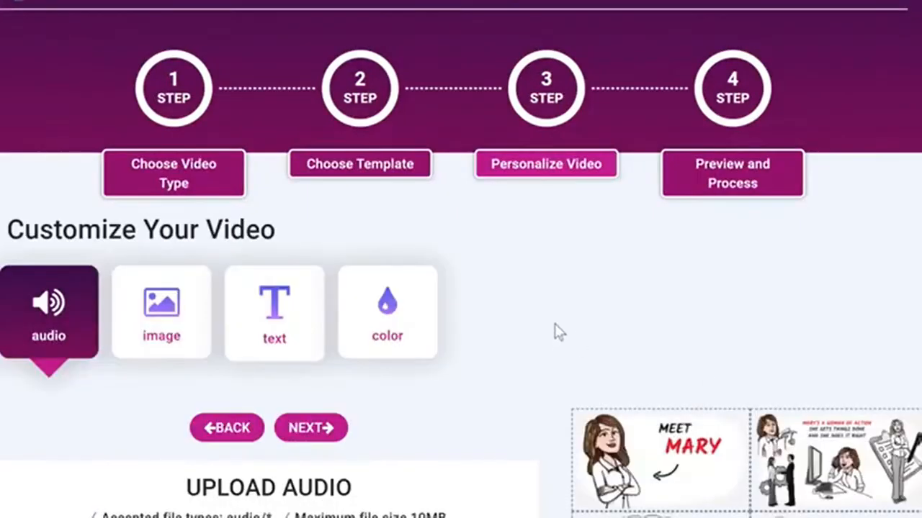
Review the whiteboard template's audio track, icon image slots and scene text fields
scroll("down", 3)
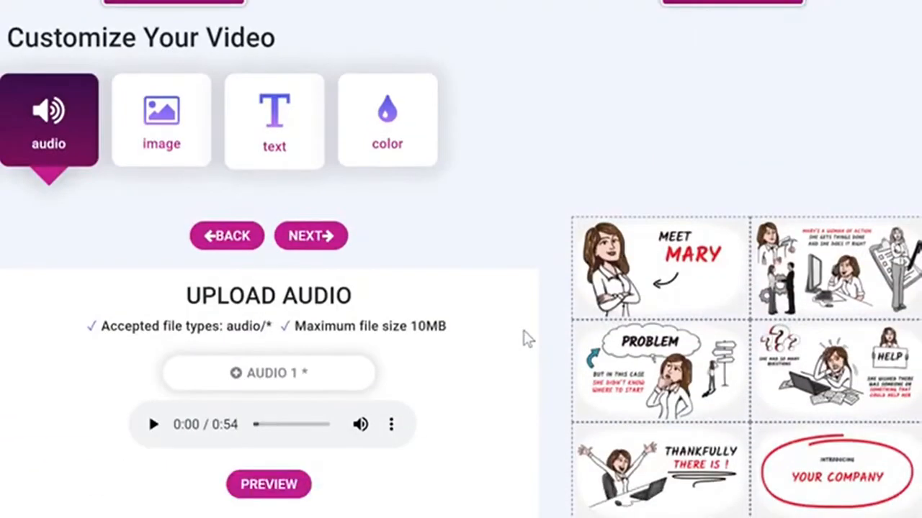
mouse_move(213, 374)
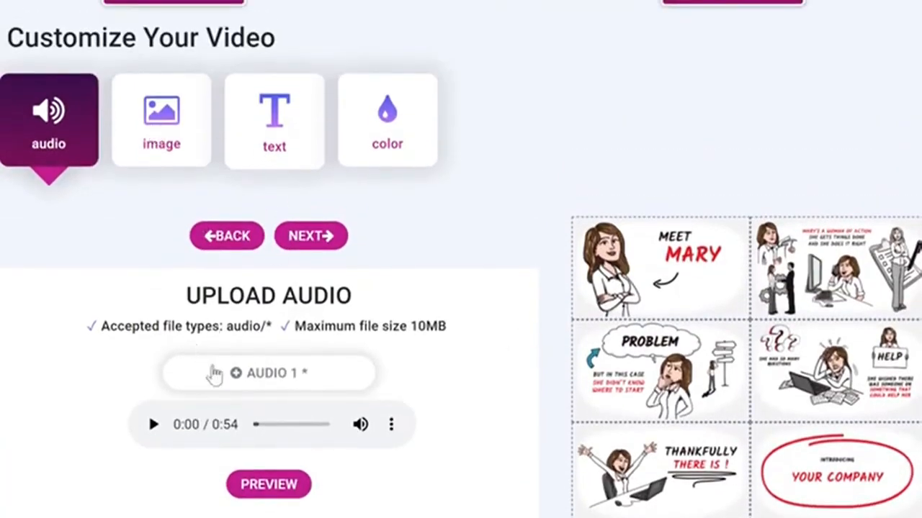
mouse_move(237, 386)
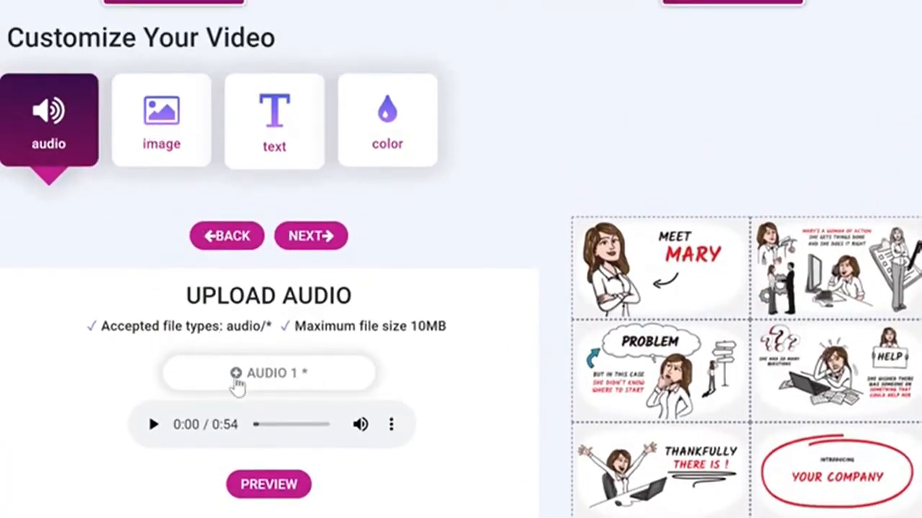
mouse_move(444, 253)
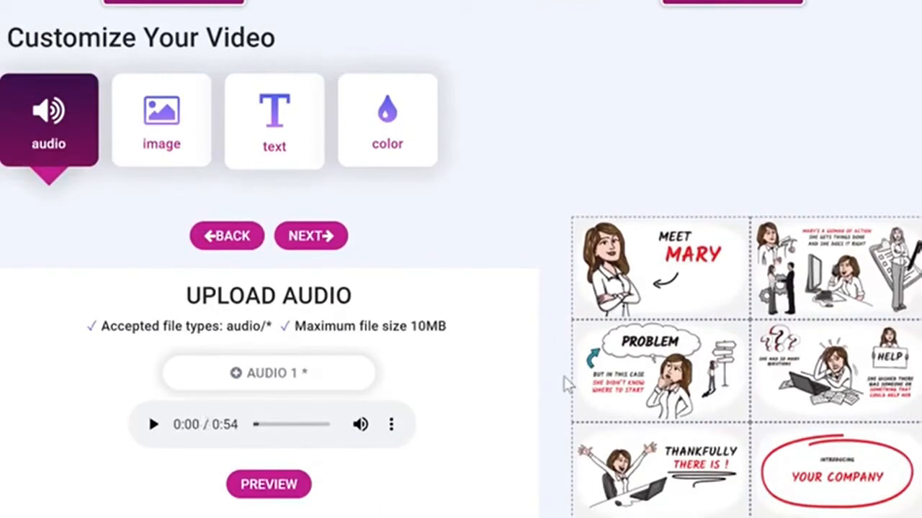
mouse_move(245, 210)
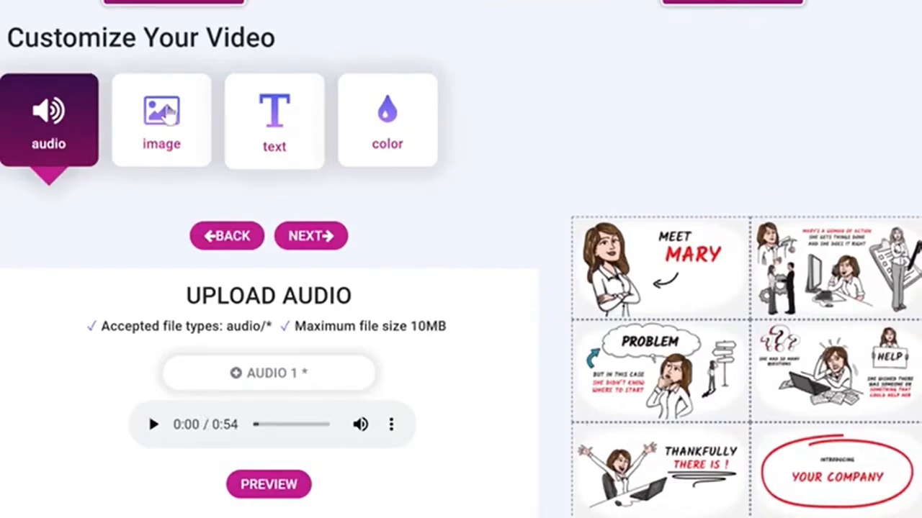
left_click(161, 121)
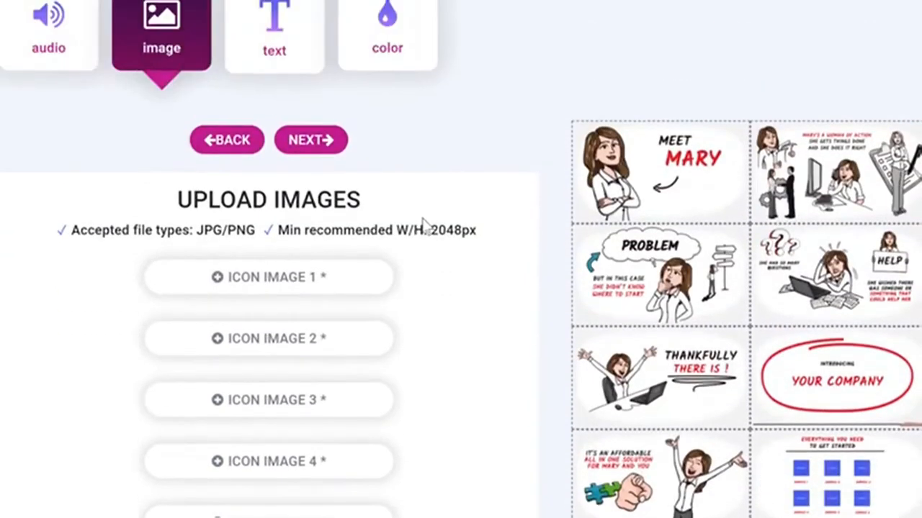
mouse_move(314, 231)
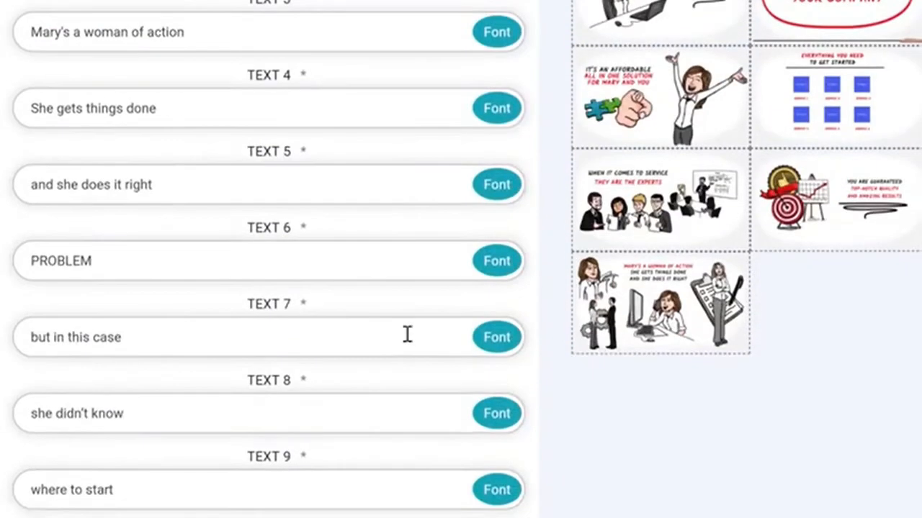
scroll("up", 3)
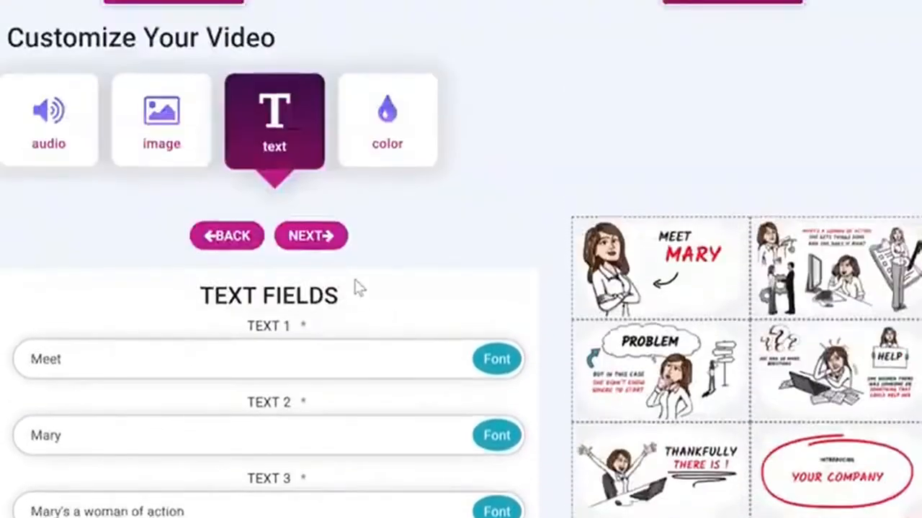
left_click(387, 121)
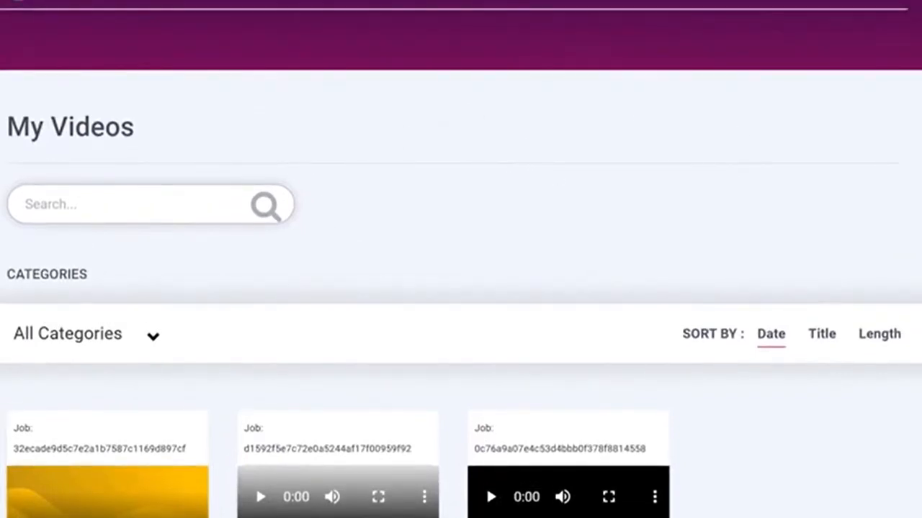
Scroll through the My Videos jobs and the eCommerce template catalog
scroll("down", 3)
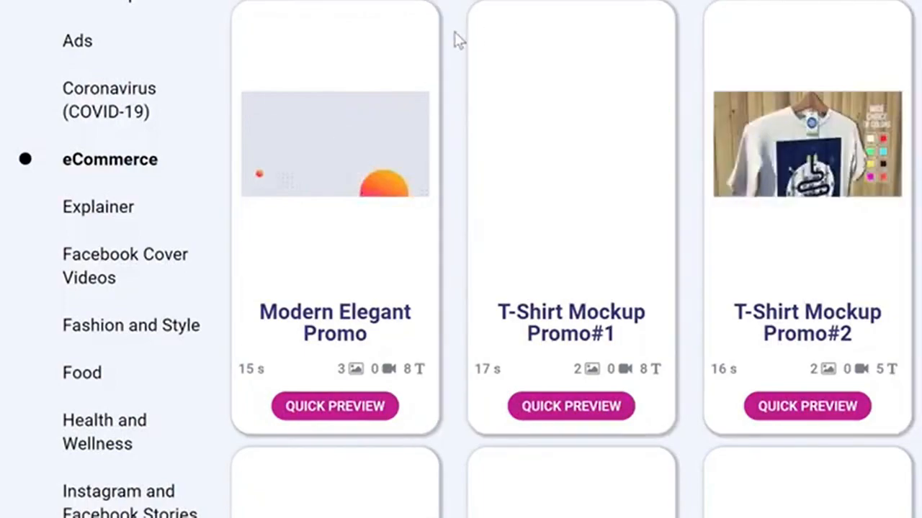
scroll("down", 3)
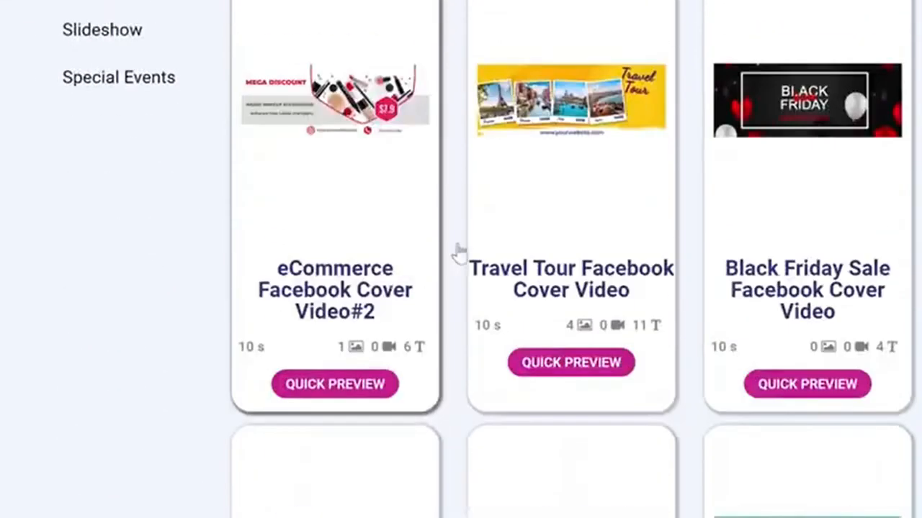